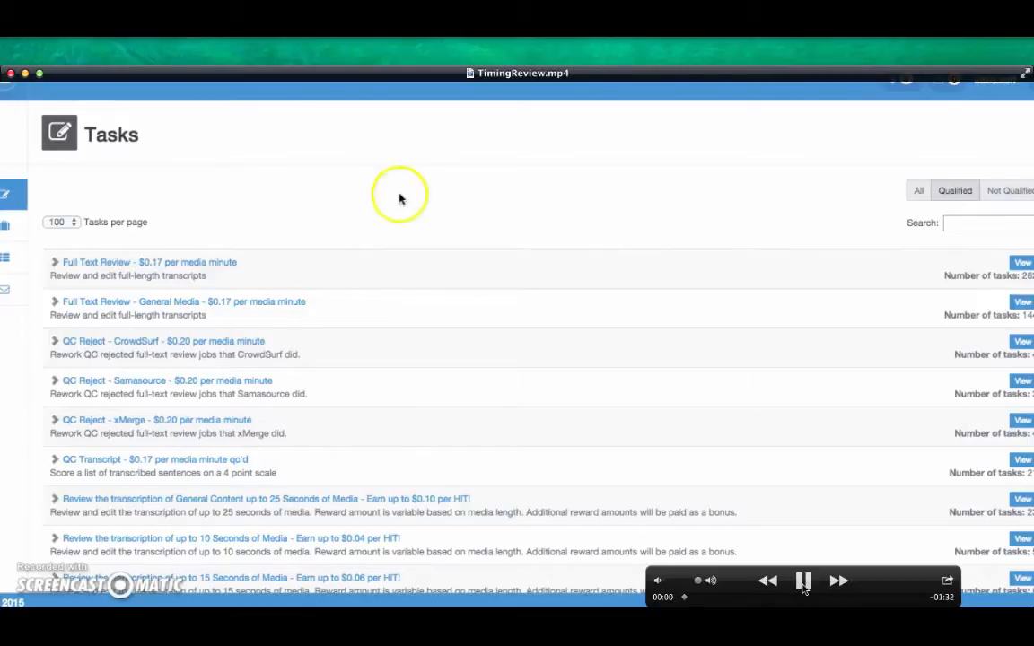
View the 'Timing review - $0.18 per media minute' task from the Tasks list.
scroll(down, 3)
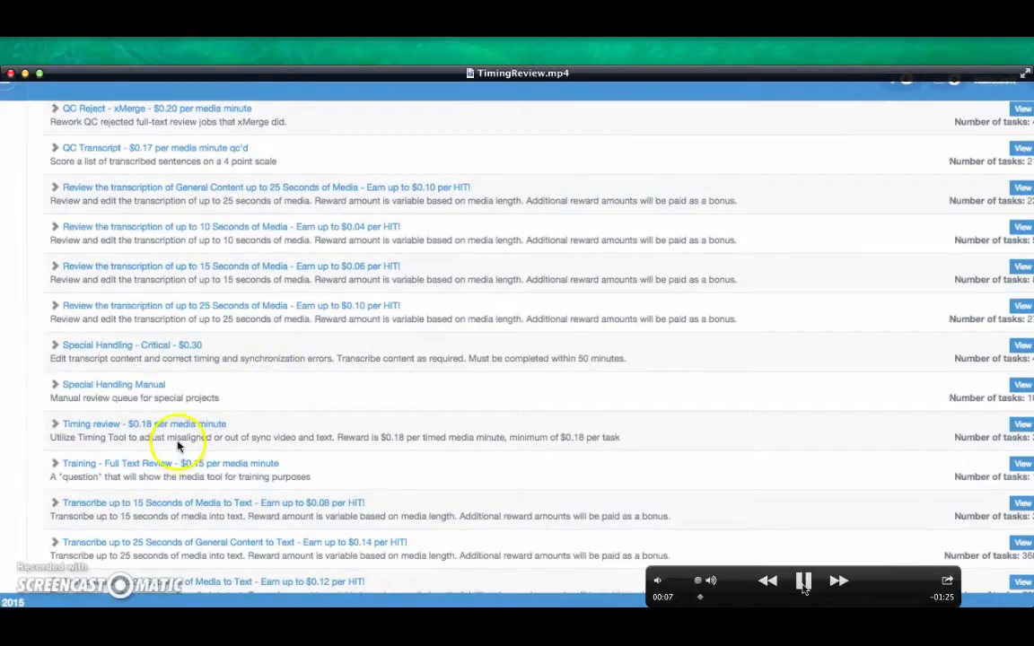
click(1020, 424)
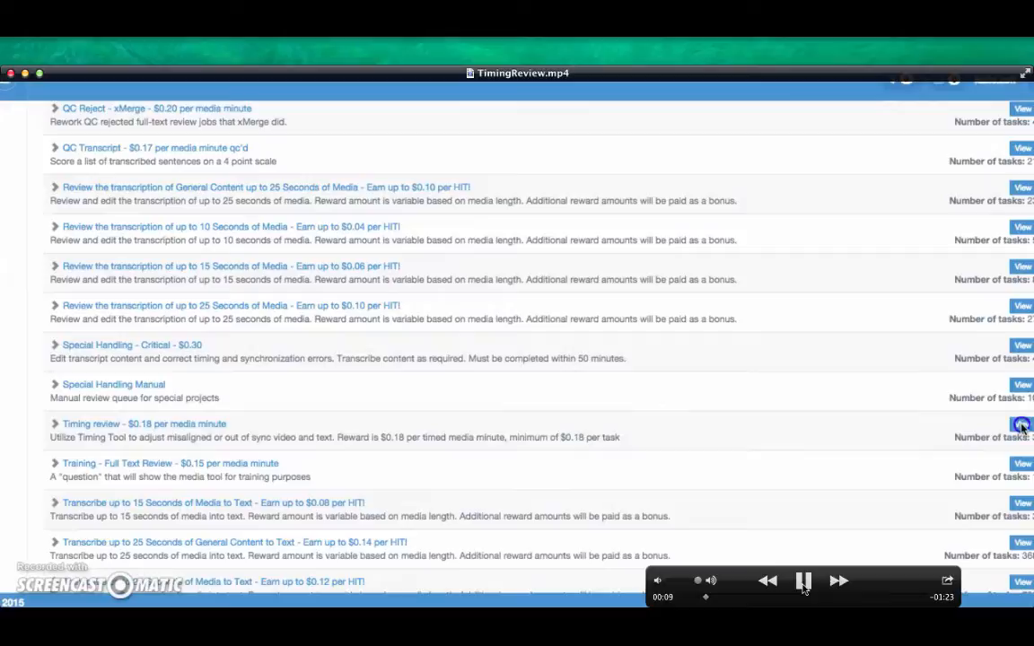
click(1022, 420)
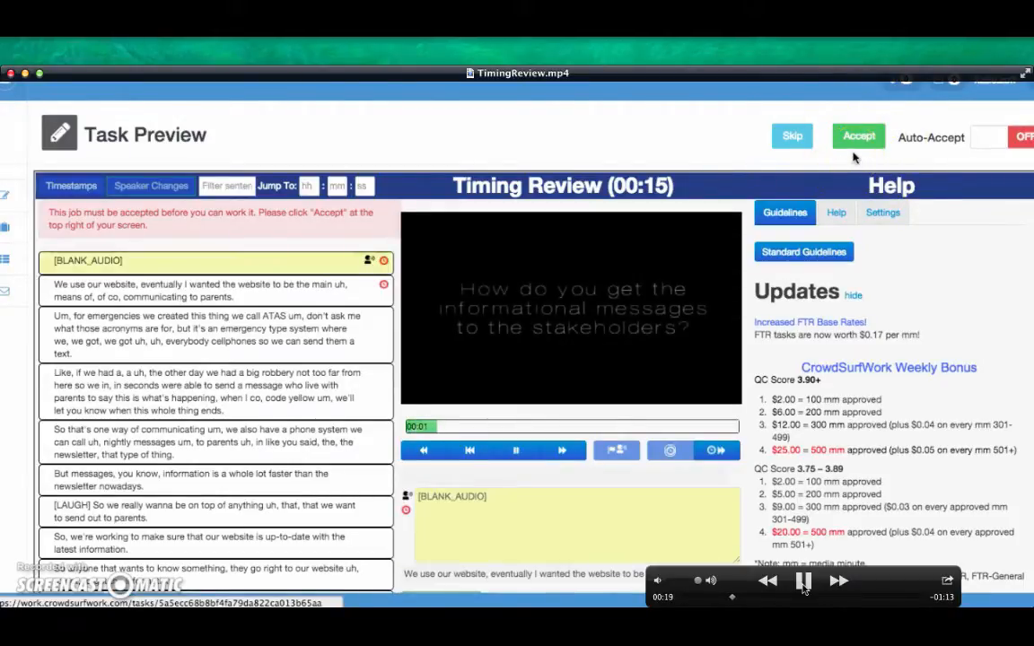
Accept the Timing review job to enter Timing Mode.
click(858, 136)
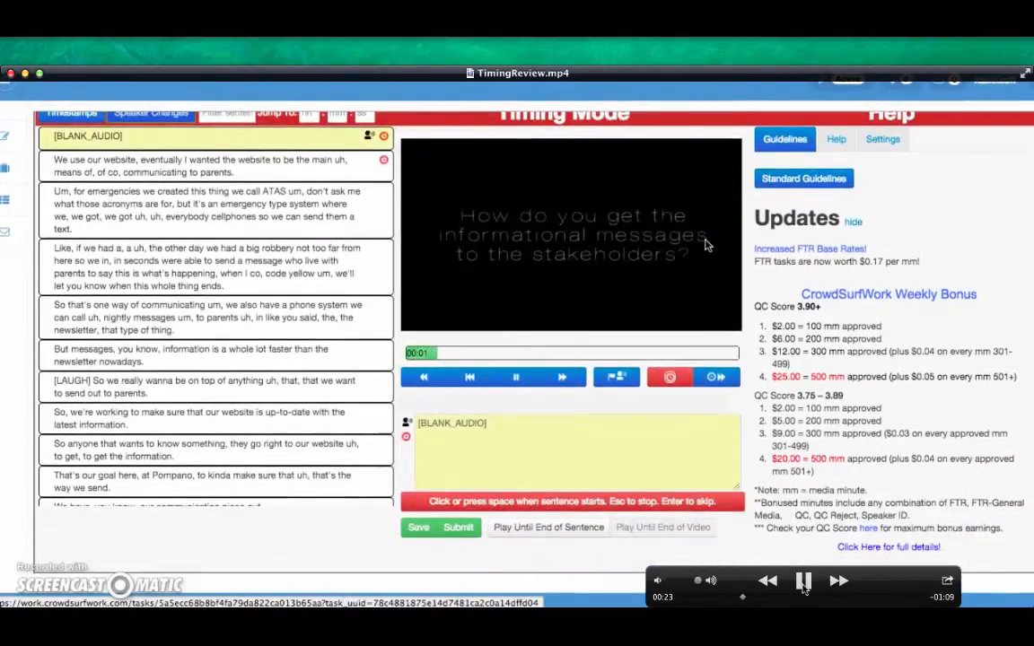
Jump back to the sentence start and mark where the opening sentence begins.
click(515, 377)
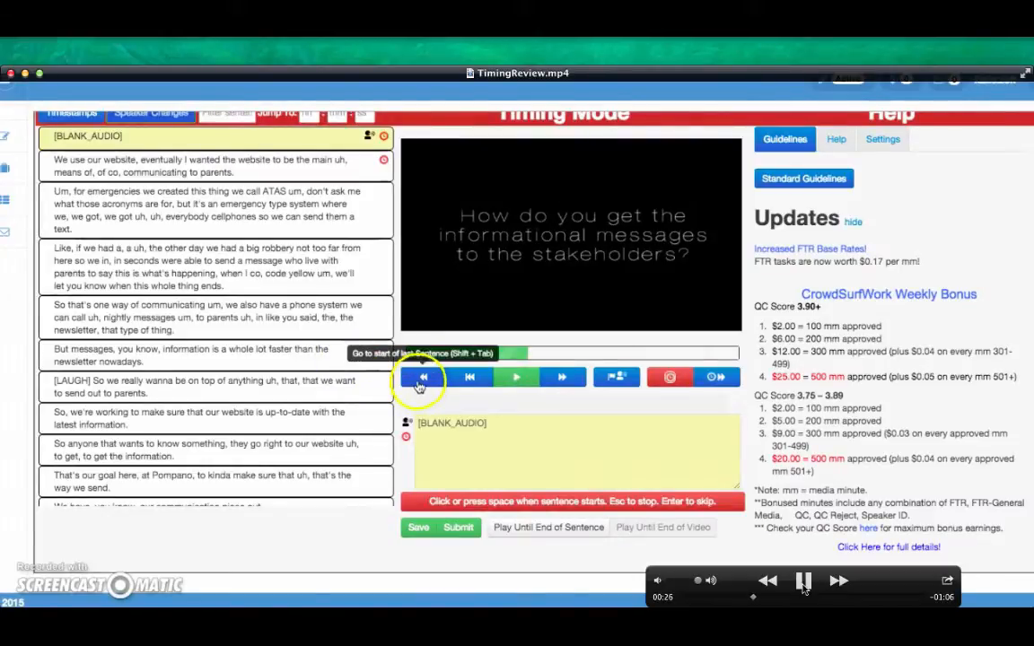
click(517, 377)
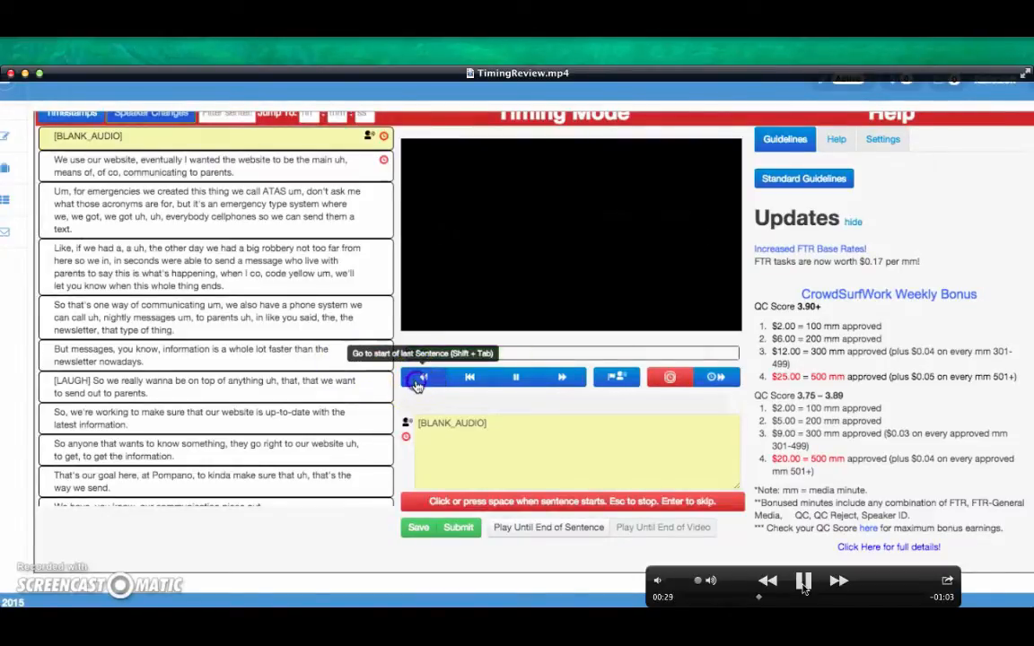
click(423, 377)
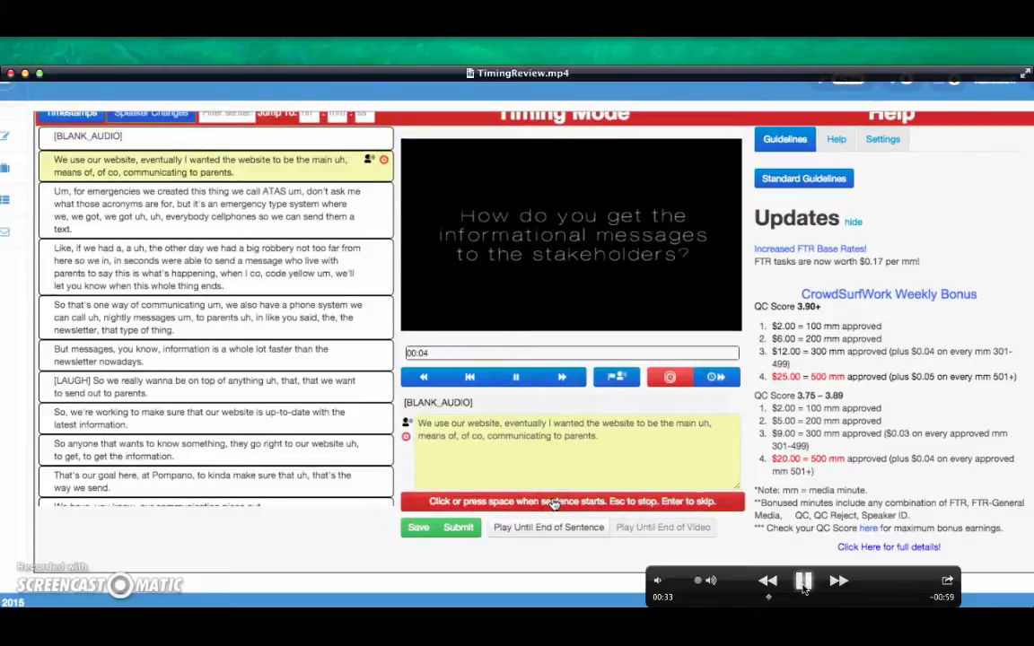
click(804, 581)
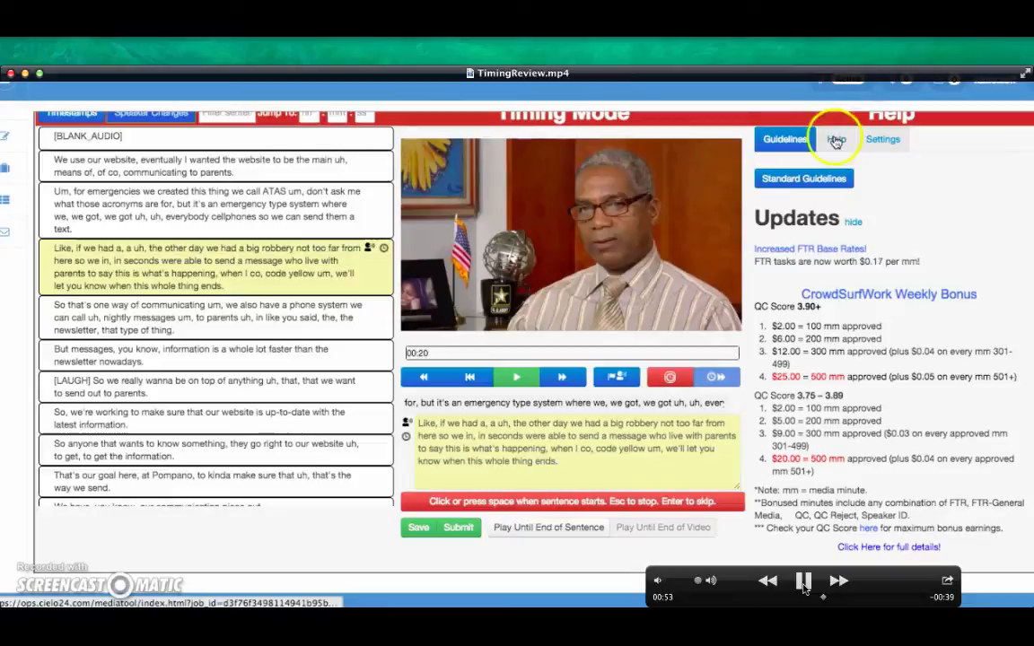
Show the Help panel with the Timing review hotkey list.
click(837, 140)
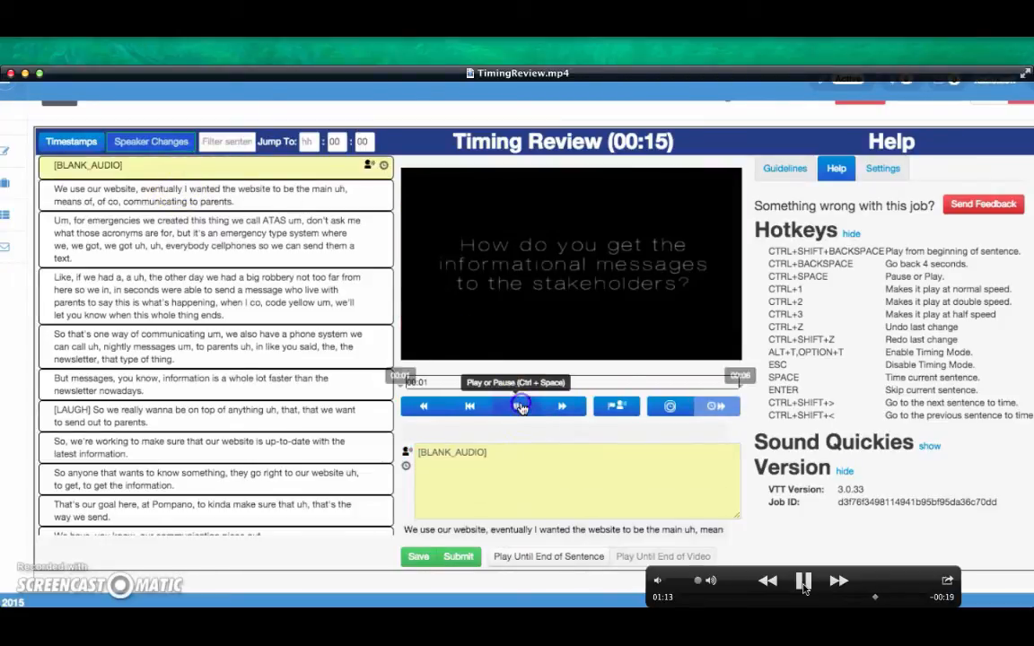
Play the video from the first sentence, then pause the replay.
click(517, 406)
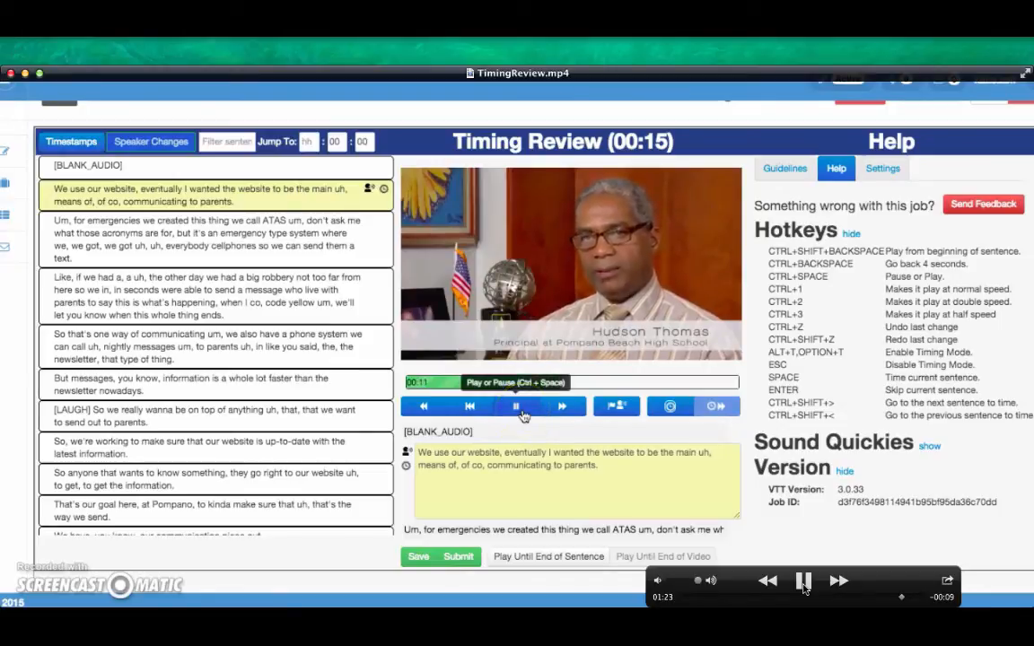
click(513, 405)
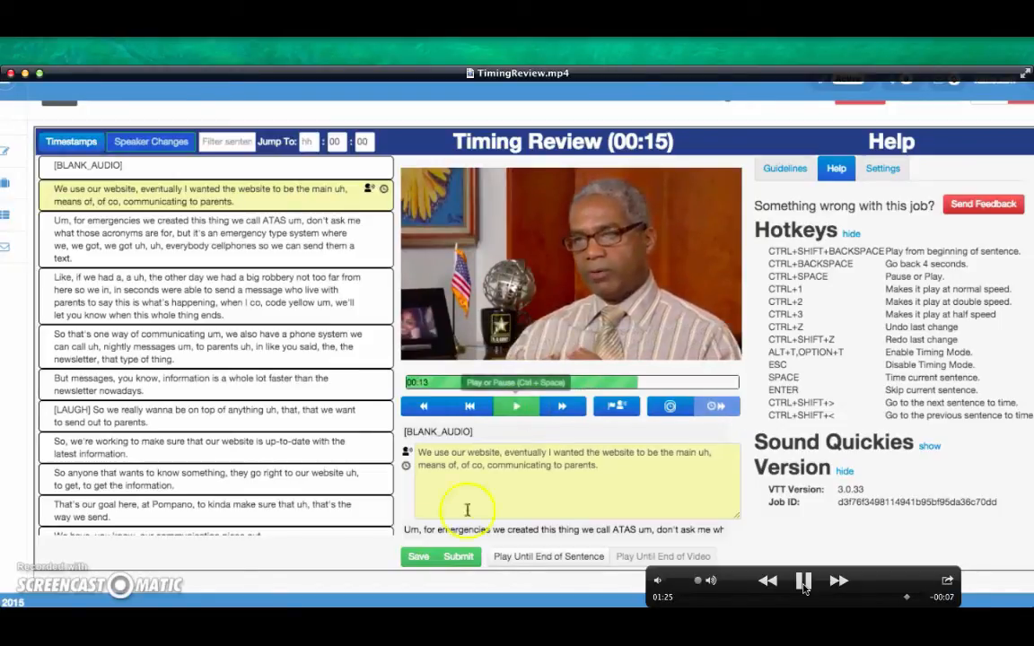